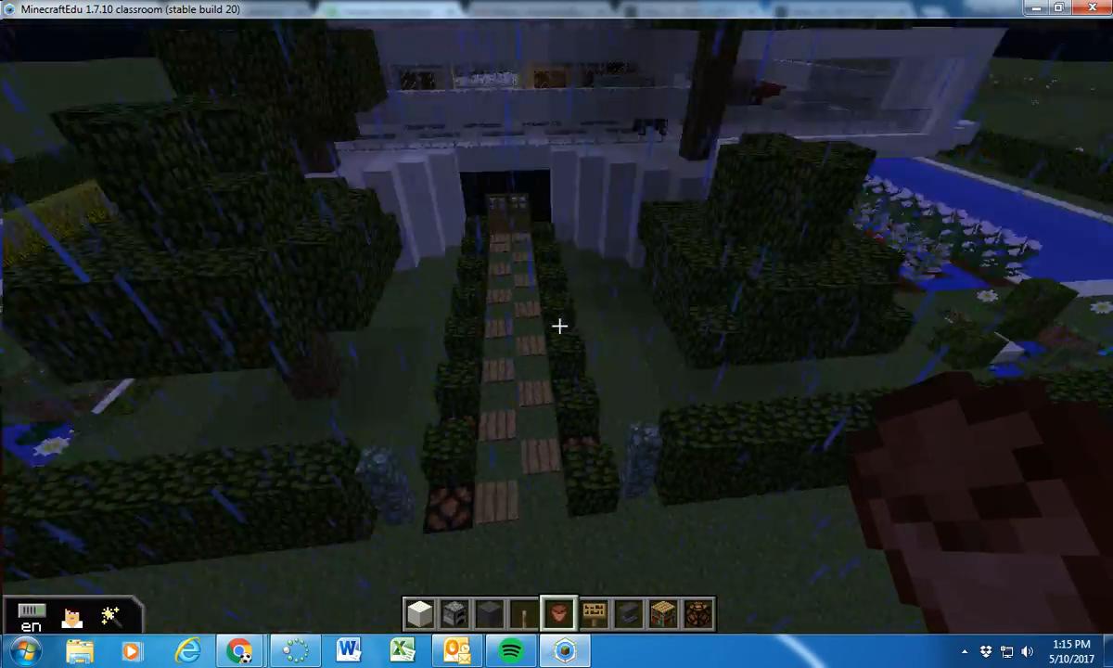
mouse_move(556, 333)
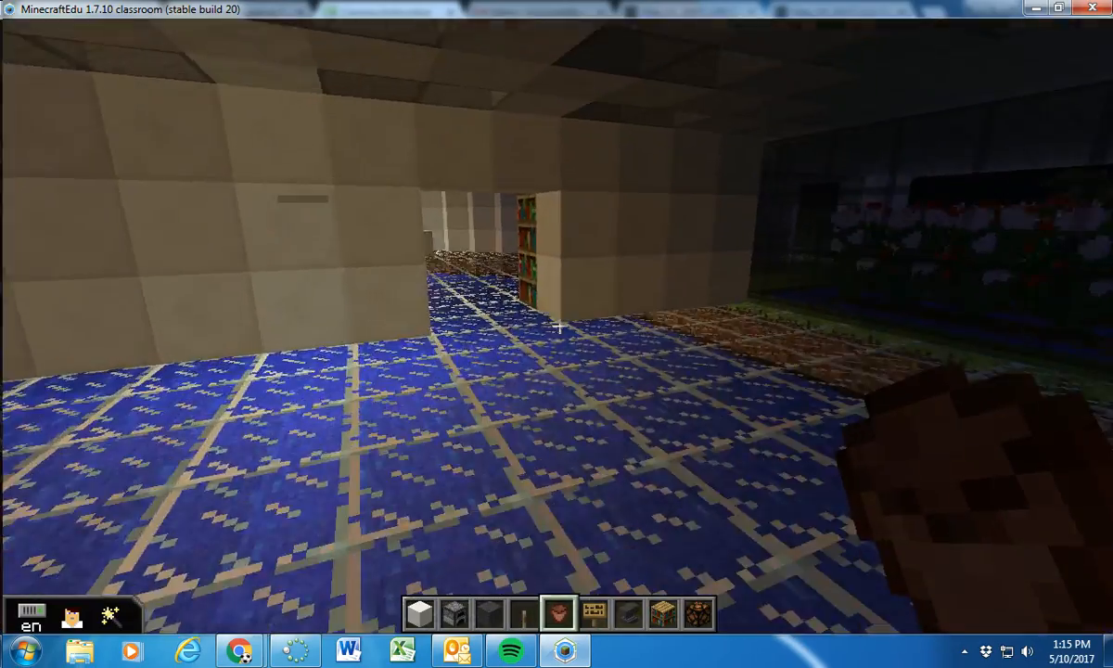
mouse_move(557, 325)
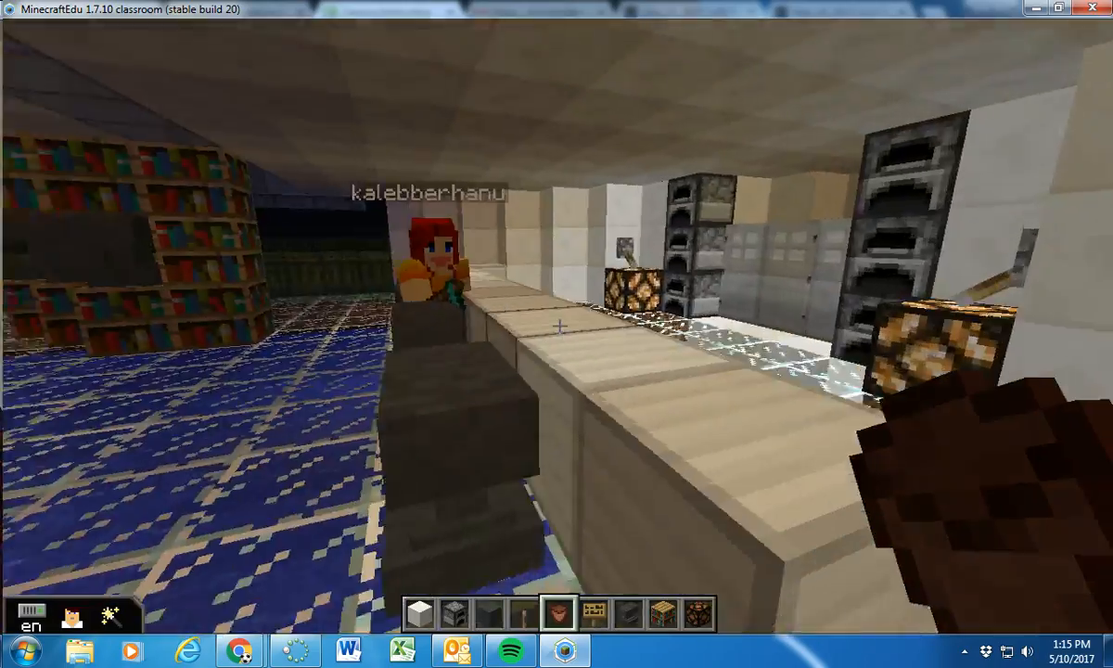
mouse_move(556, 334)
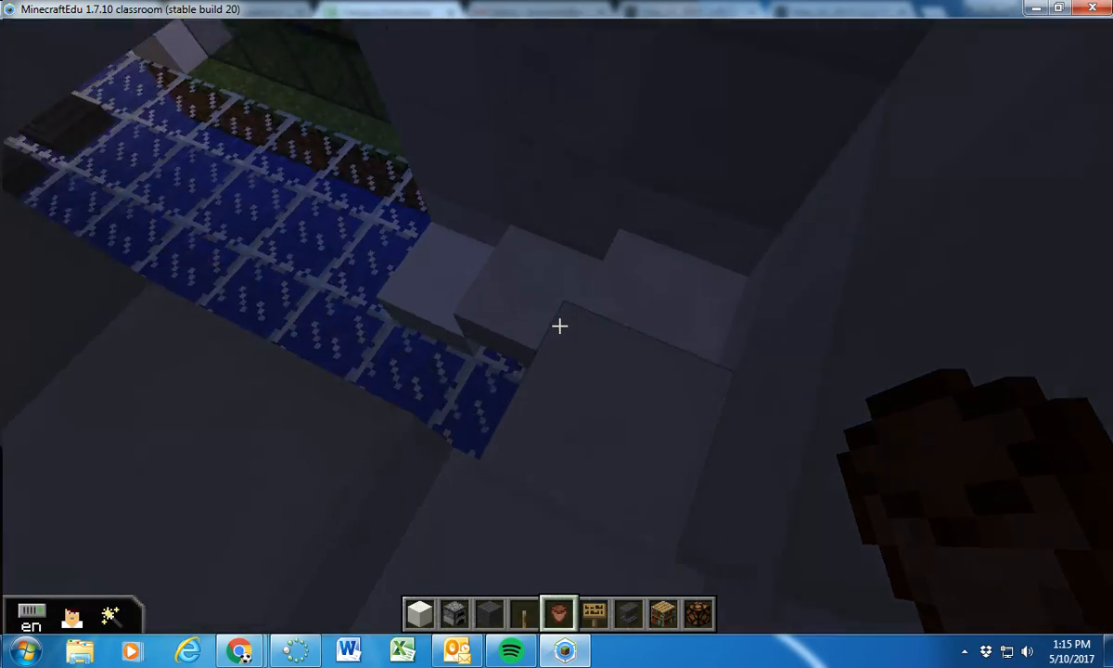
mouse_move(559, 326)
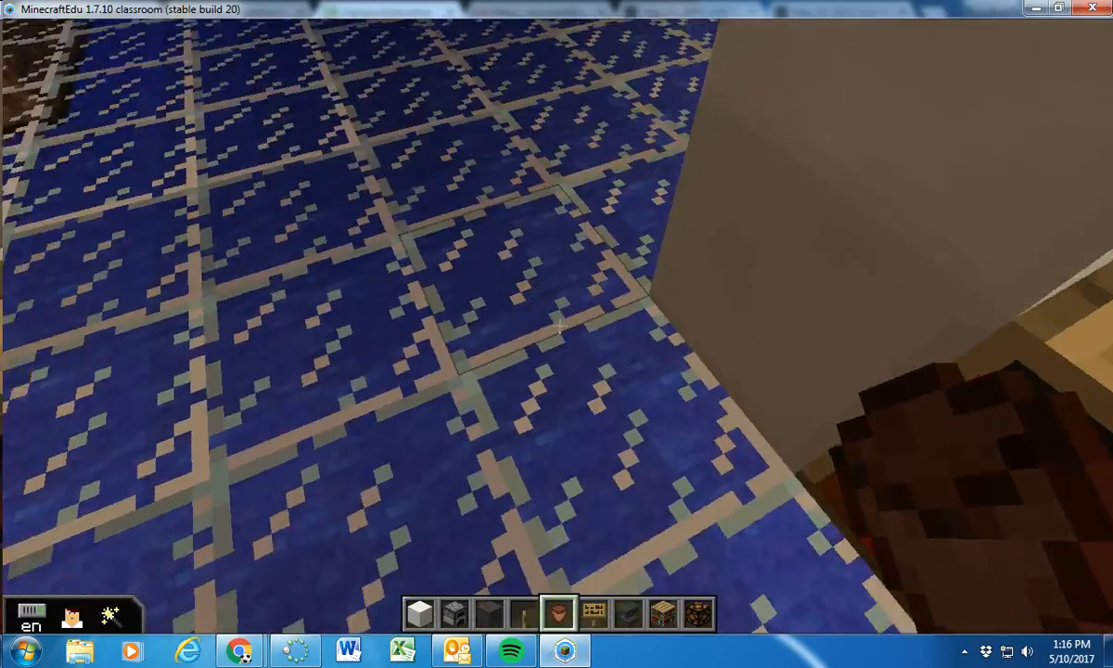
mouse_move(556, 334)
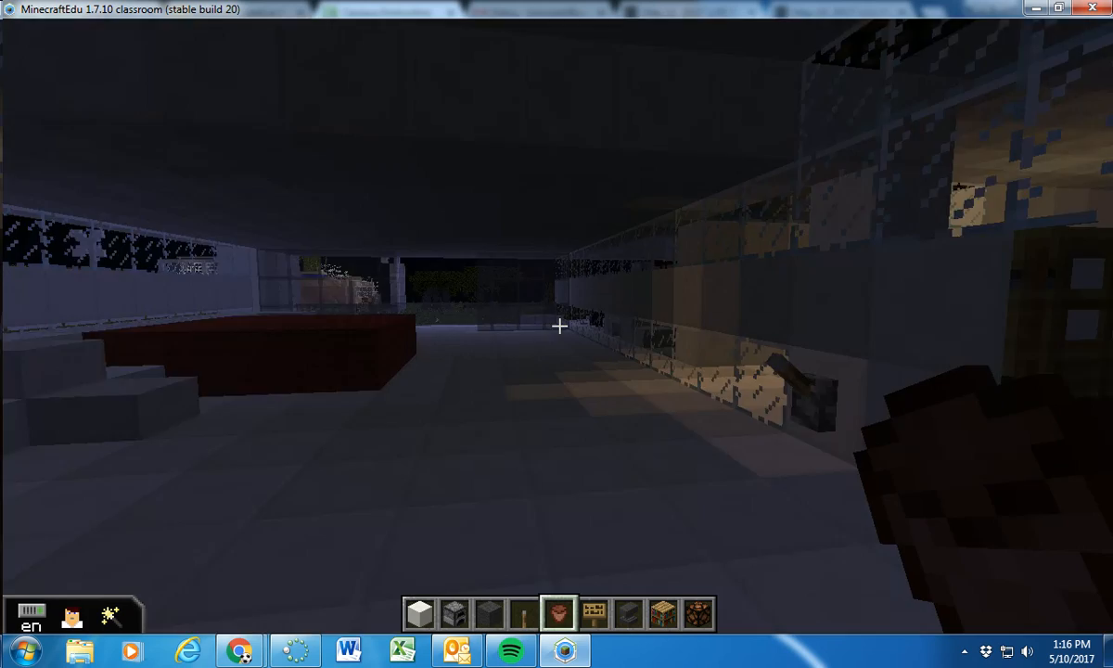
mouse_move(559, 325)
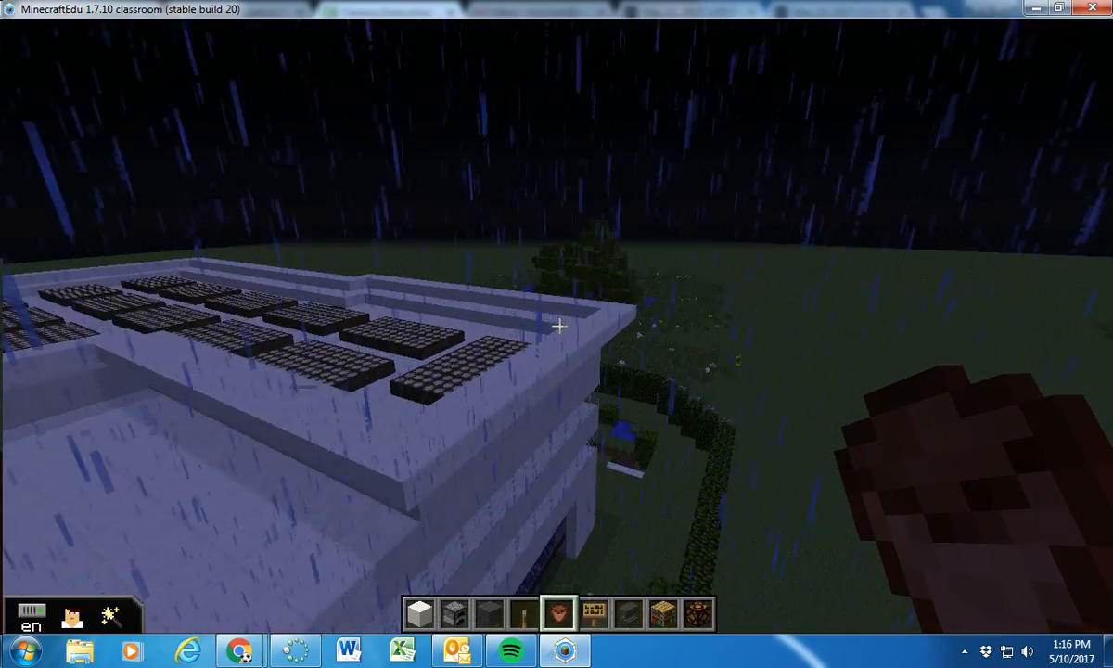
mouse_move(559, 325)
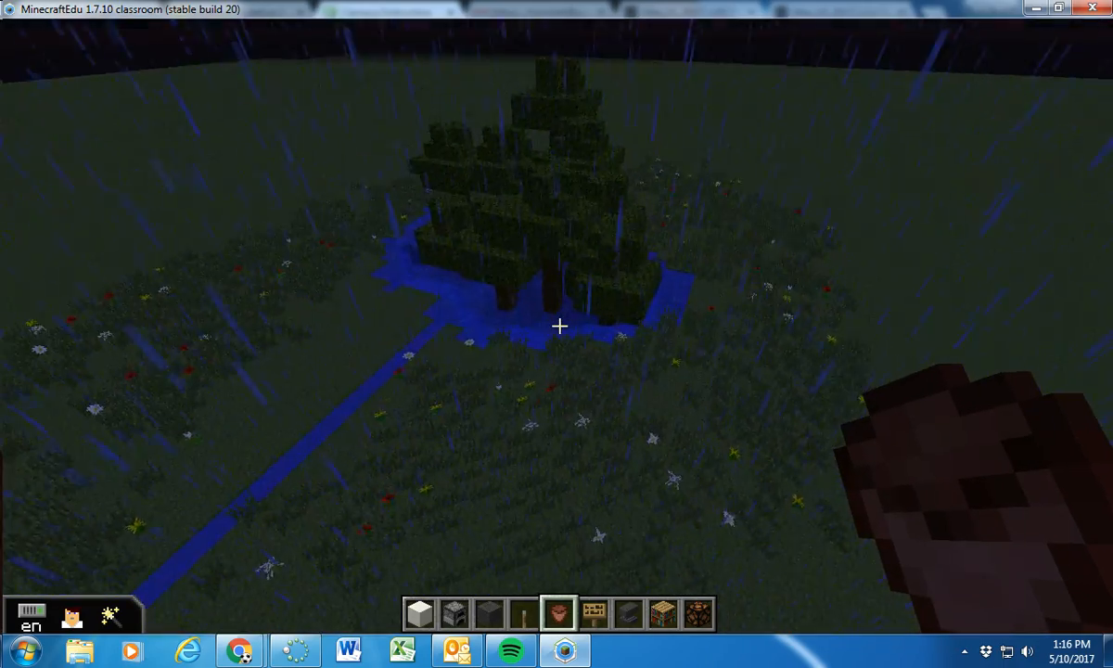
mouse_move(559, 325)
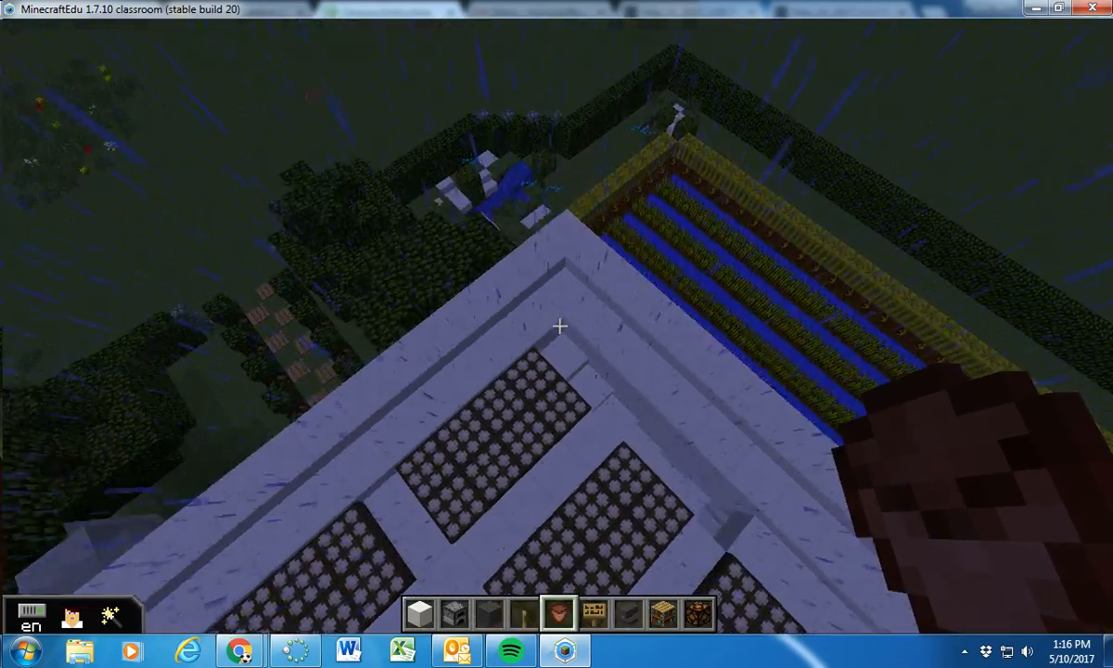
mouse_move(559, 325)
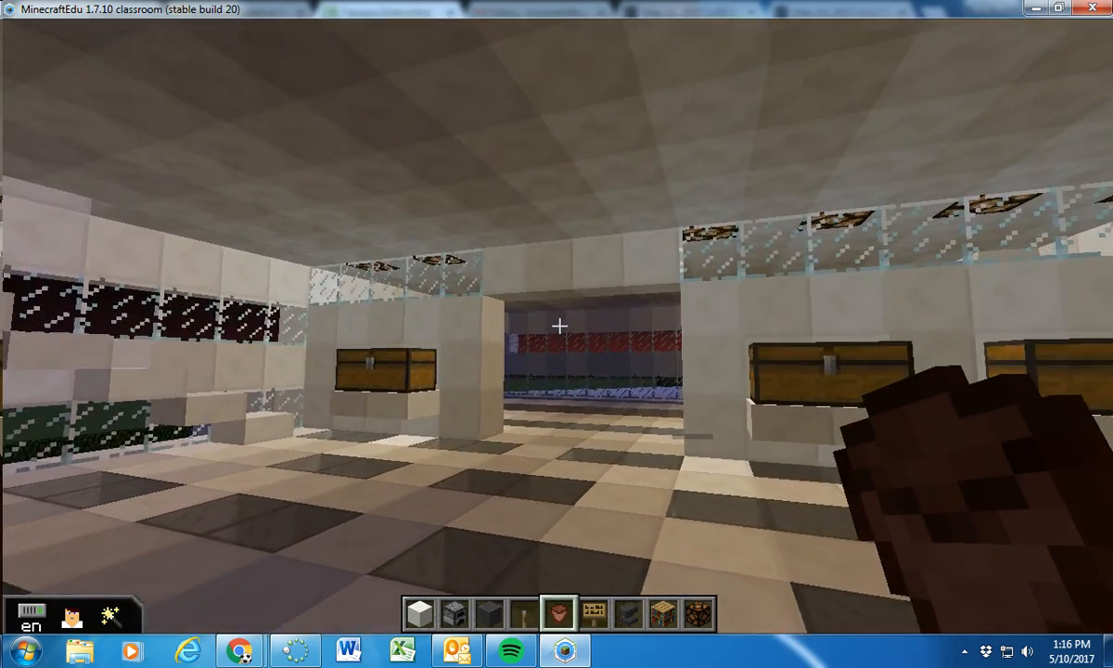
mouse_move(556, 324)
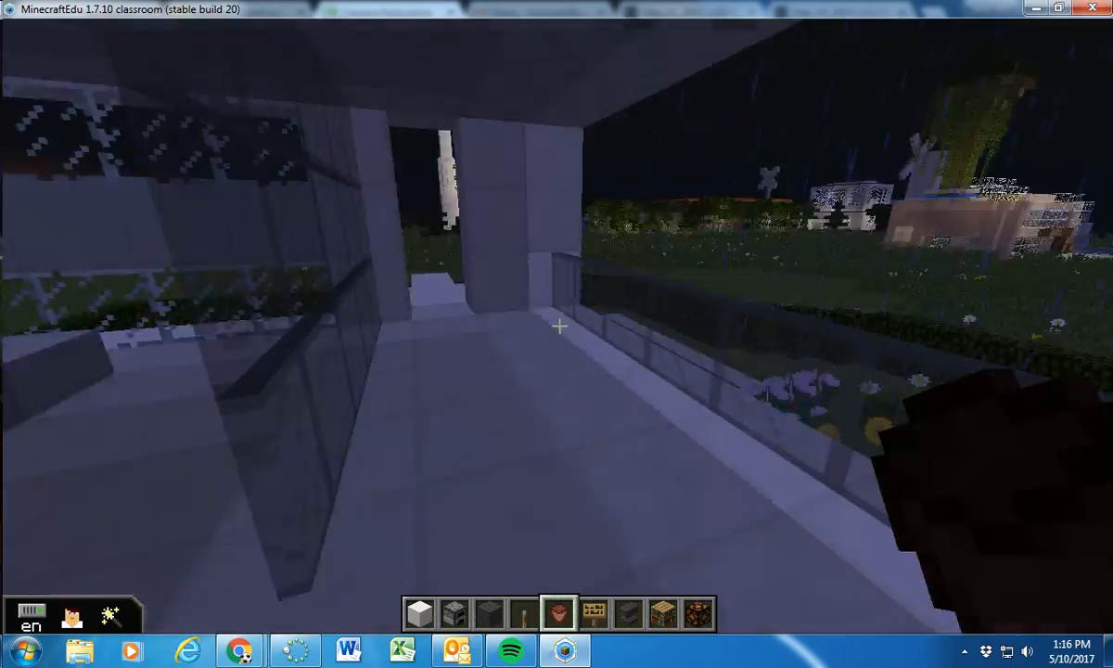
mouse_move(559, 325)
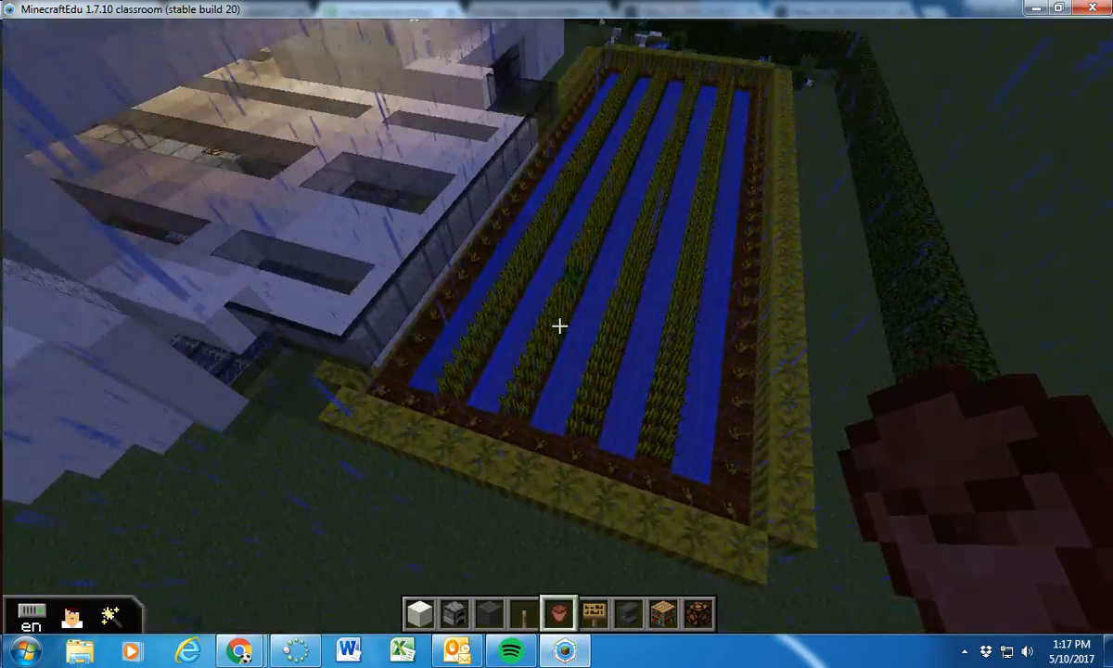
mouse_move(556, 324)
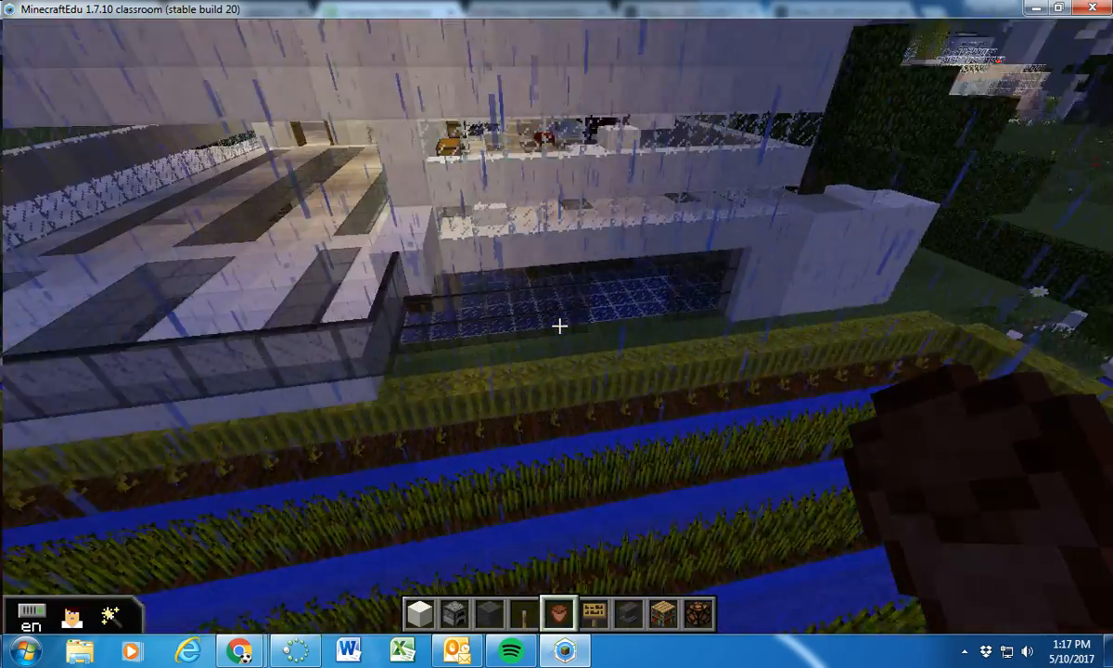